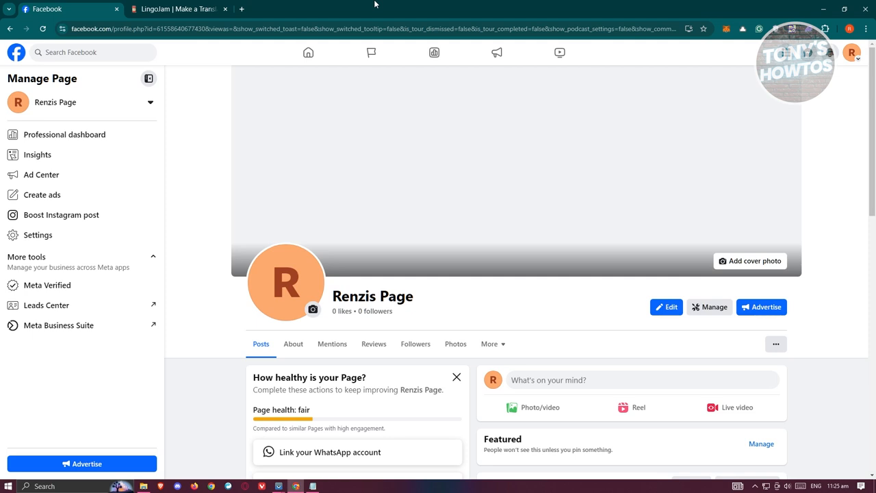
mouse_move(580, 182)
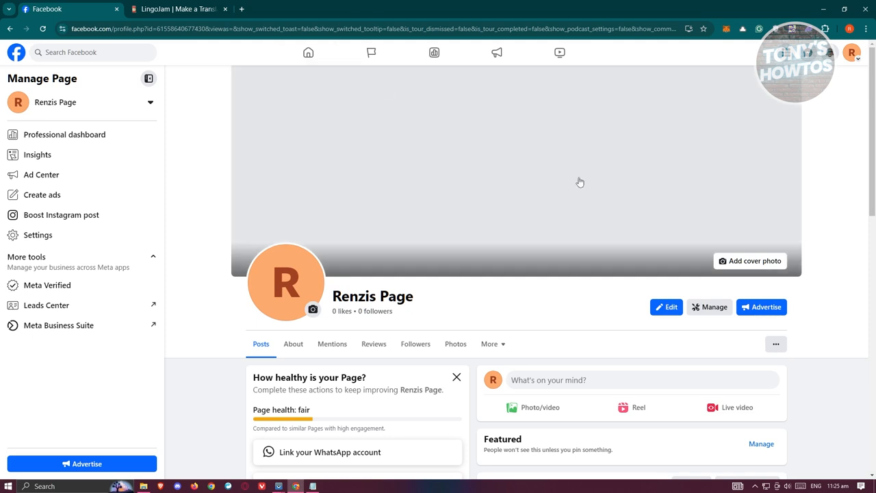
Scroll the Renzis Page down to reach the post composer.
scroll("down", 3)
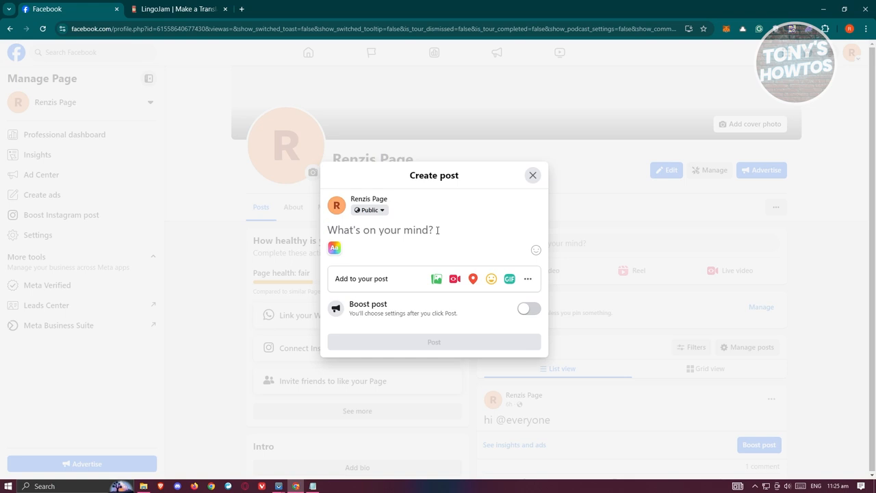
Draft 'WHAT'S UP IN THE HOUSE' in the post, select it, and move to the LingoJam site.
type("WHATS UP")
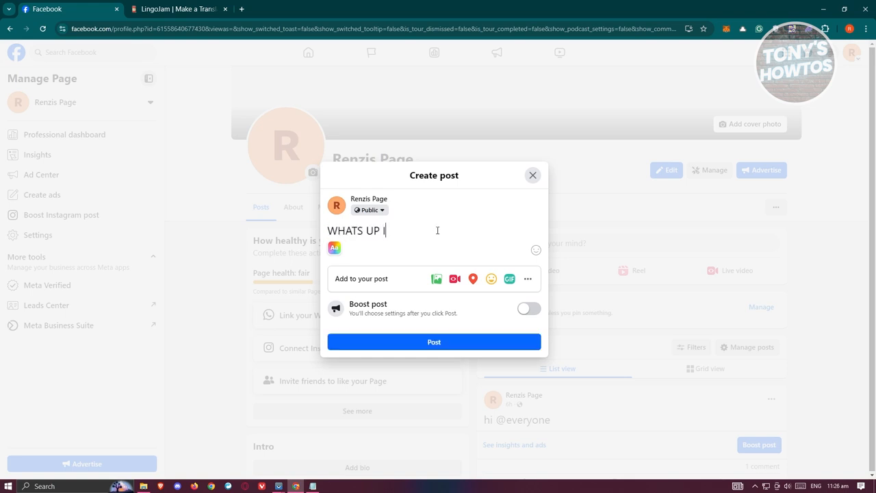
type("IN THE HOUSE")
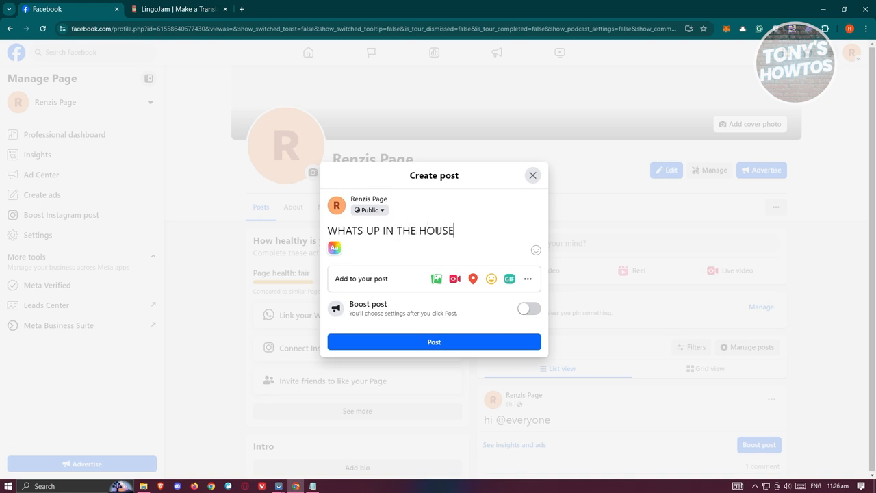
double_click(443, 230)
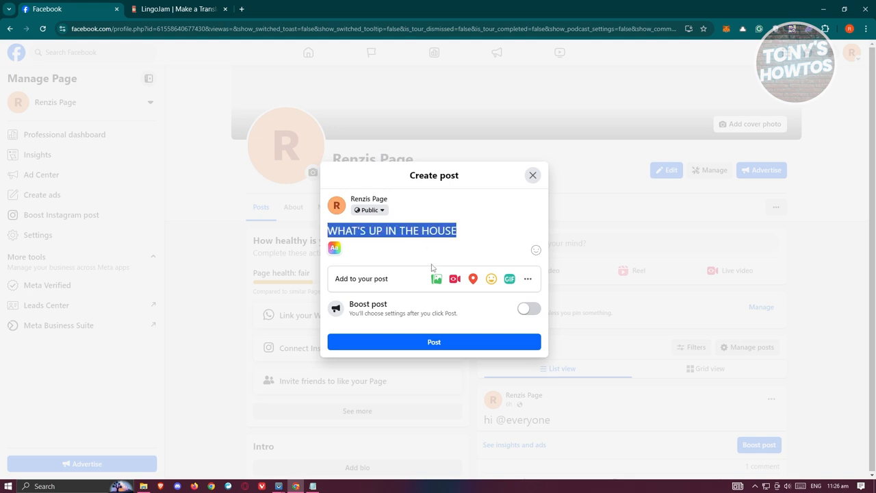
left_click(180, 8)
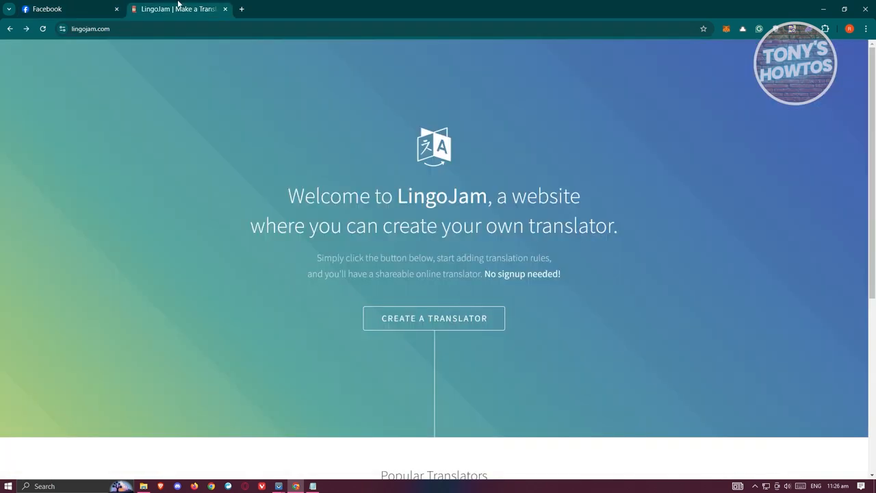
mouse_move(194, 173)
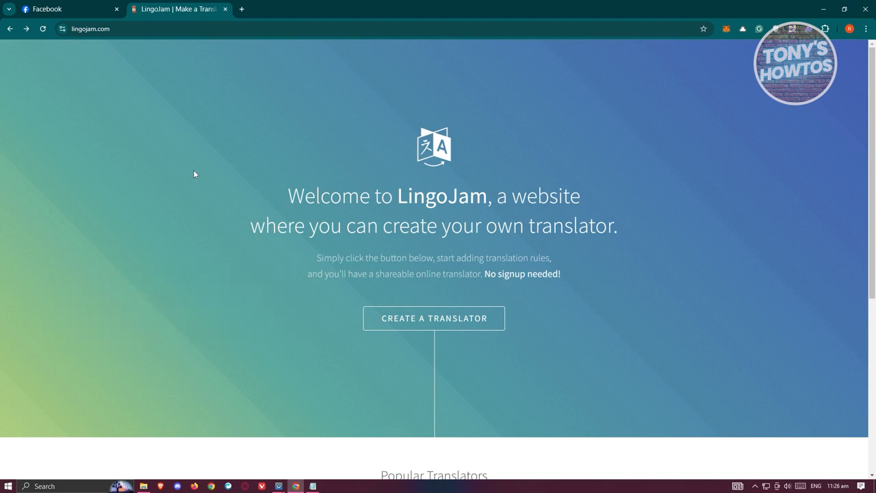
left_click(66, 8)
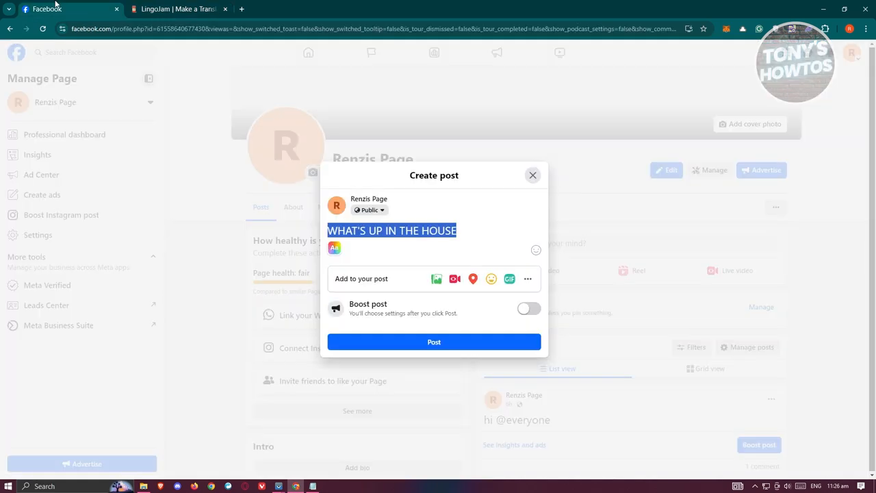
mouse_move(462, 224)
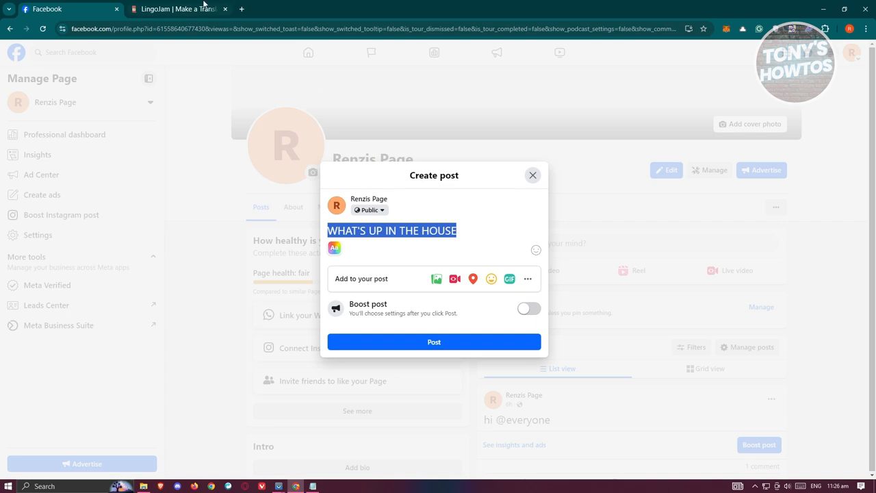
left_click(179, 9)
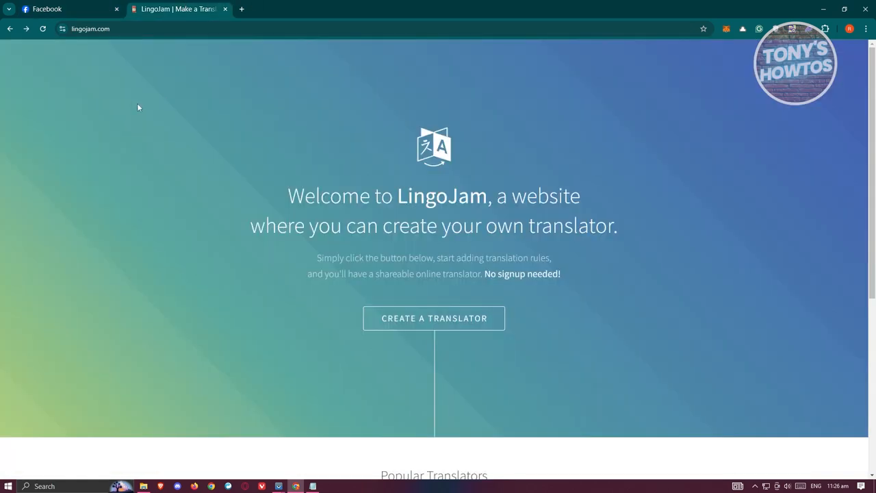
Open the Cursive Text translator from Popular Translators and focus its input box.
scroll("down", 3)
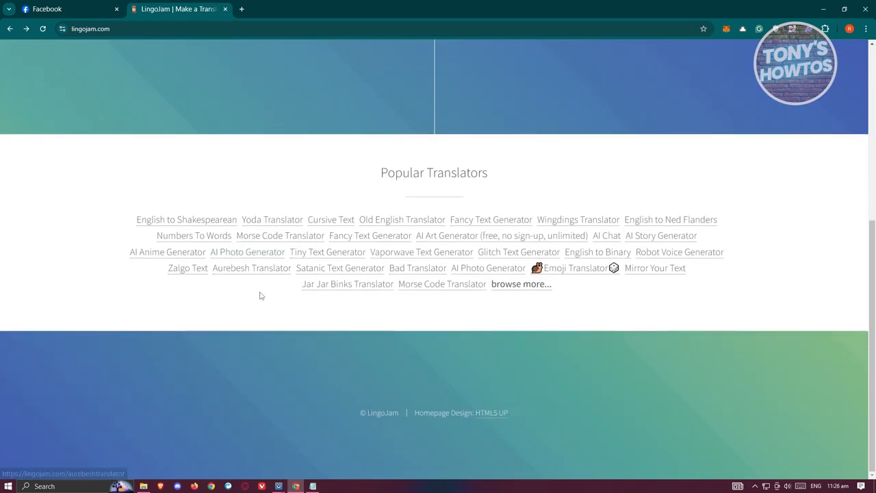
mouse_move(567, 180)
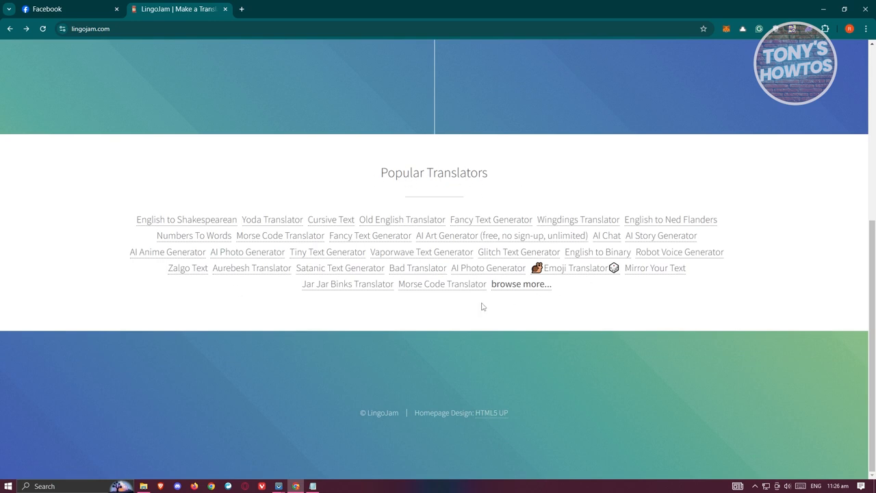
mouse_move(417, 335)
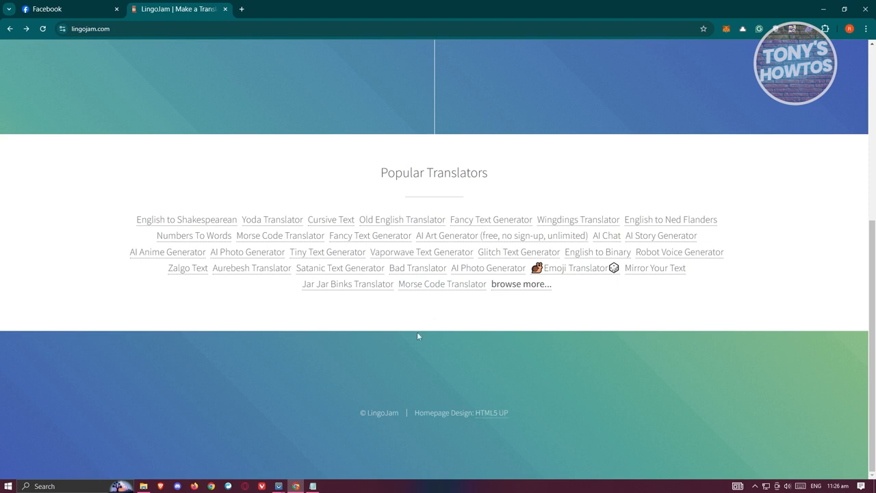
left_click(331, 219)
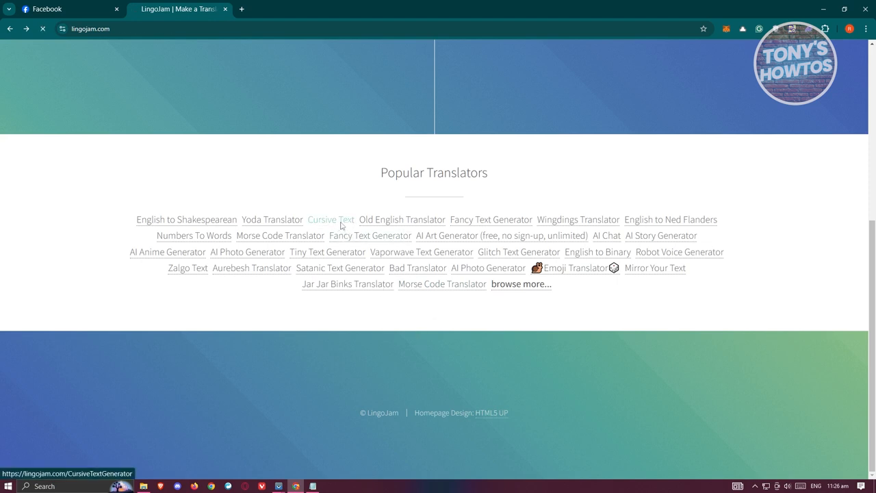
left_click(331, 219)
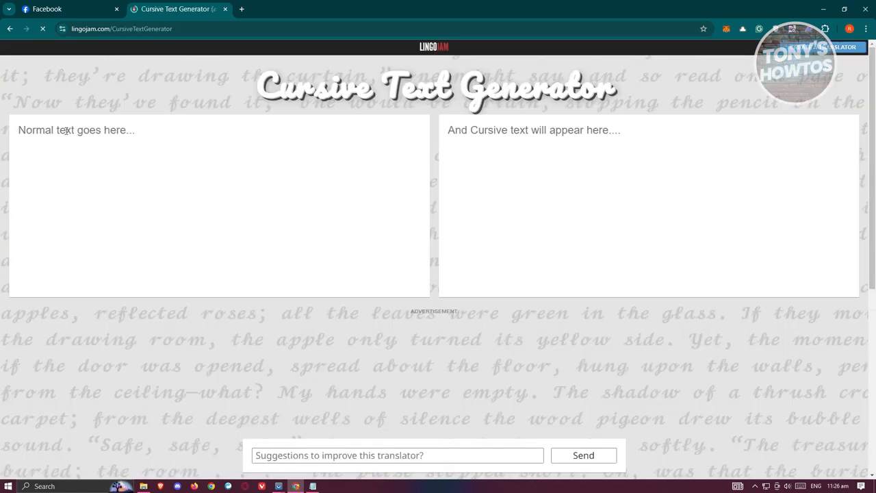
Convert 'WHAT'S UP IN THE HOUSE' to bold cursive, take that version, and return to the Facebook draft.
type("WHAT'S UP IN THE HOUSE")
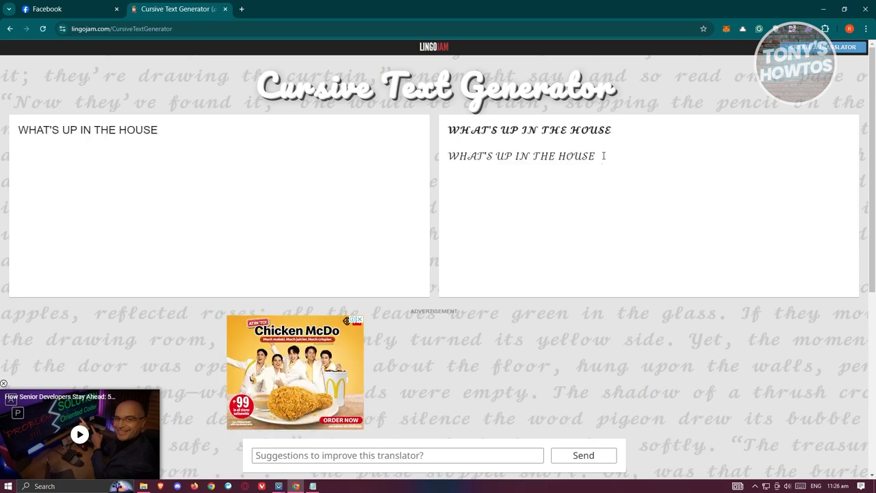
left_click(613, 128)
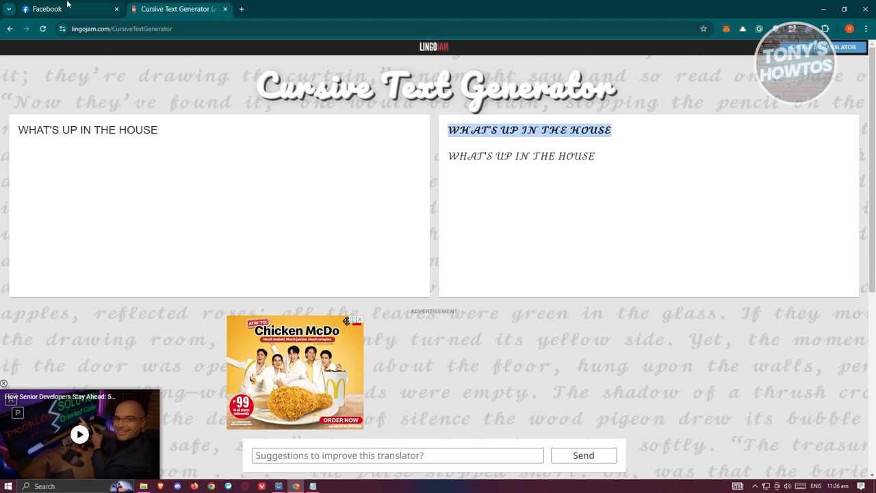
left_click(44, 8)
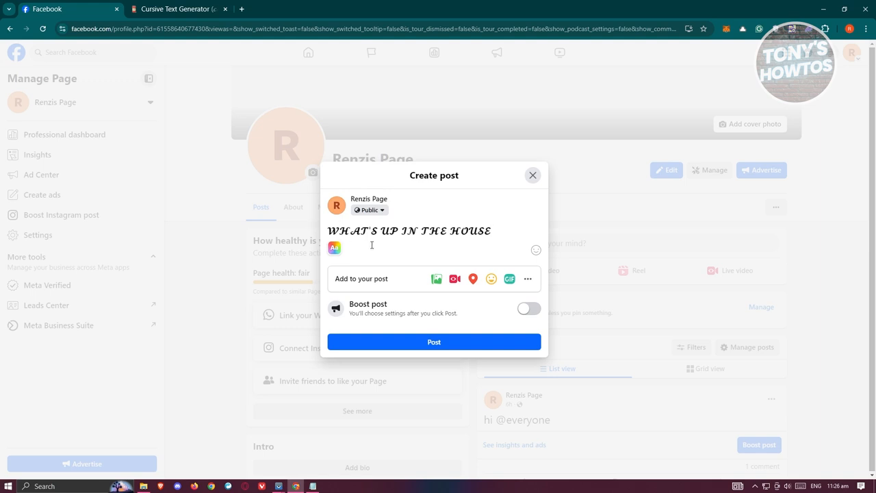
mouse_move(381, 225)
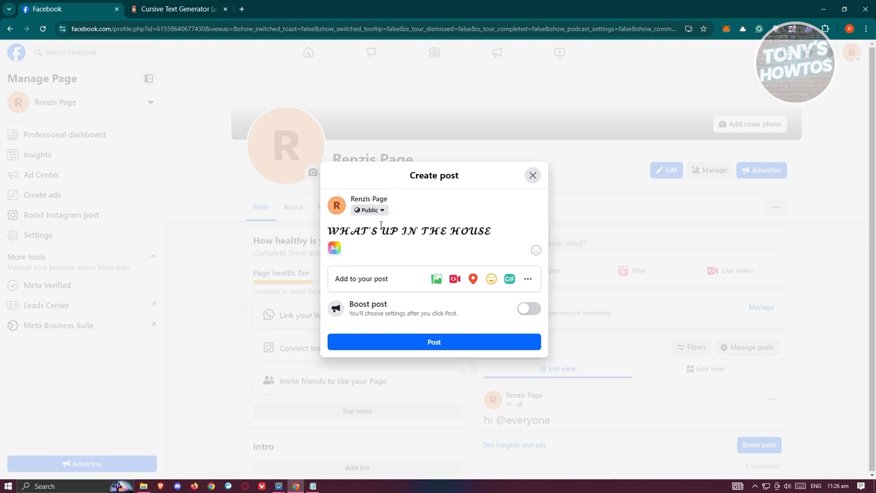